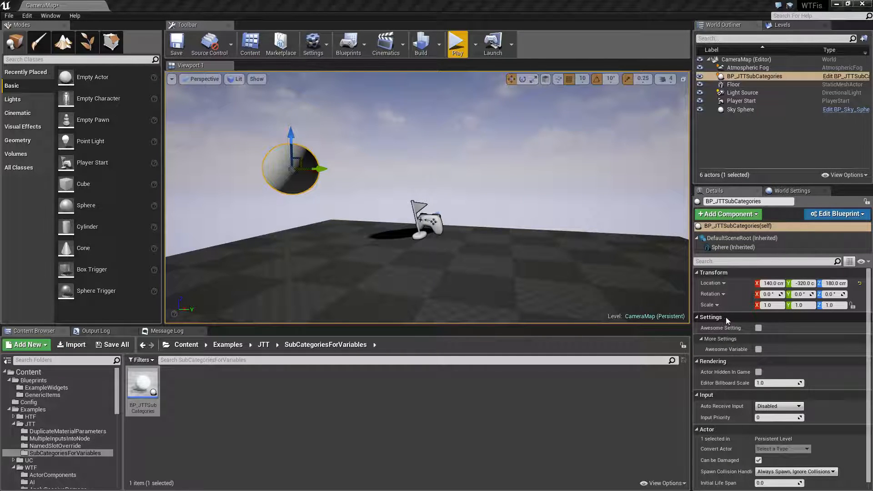
pyautogui.moveTo(726, 320)
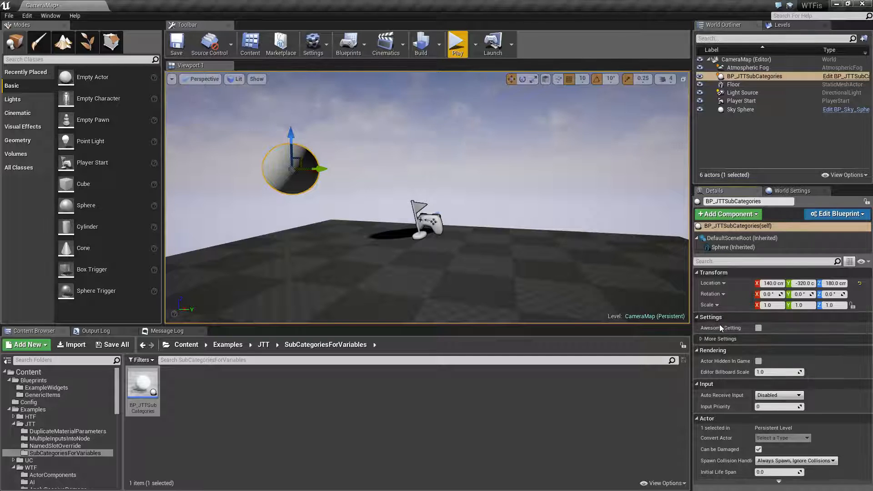
pyautogui.moveTo(759, 328)
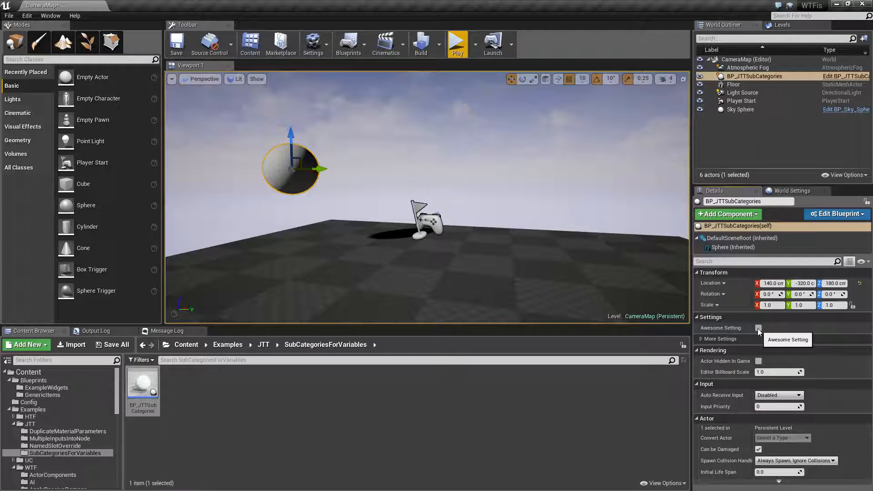
# - Inspect AwesomeSetting and AwesomeVariable, filed under Settings|More Settings, in BP_JTTSubCategories
pyautogui.click(719, 339)
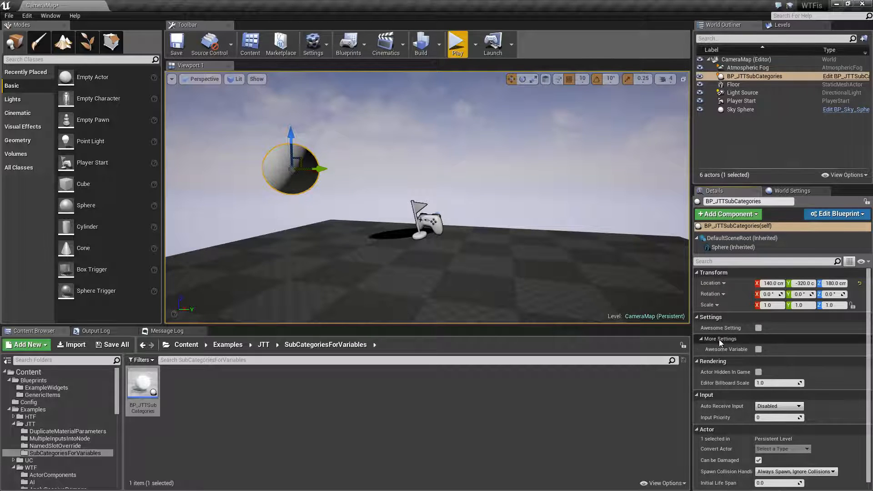
pyautogui.moveTo(758, 354)
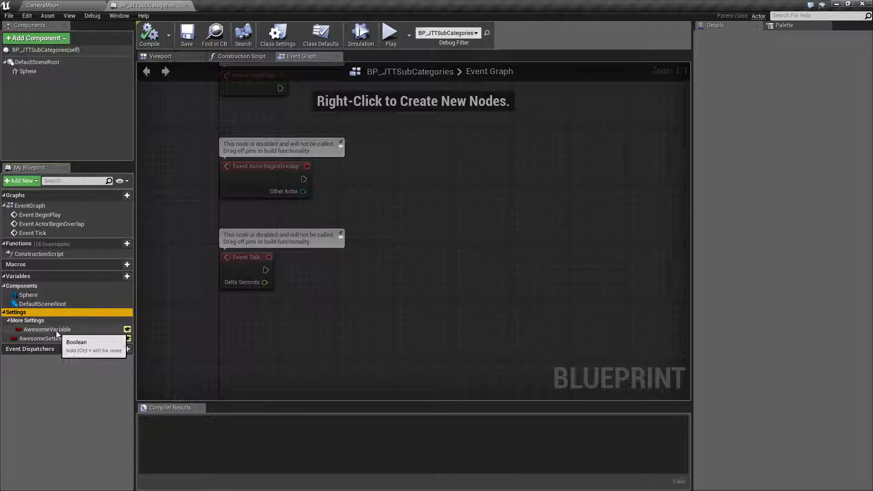
pyautogui.click(40, 338)
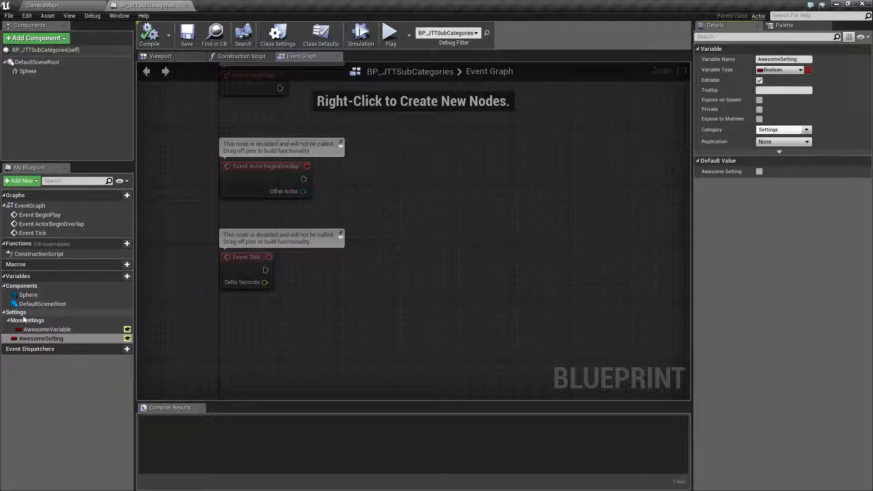
pyautogui.click(48, 329)
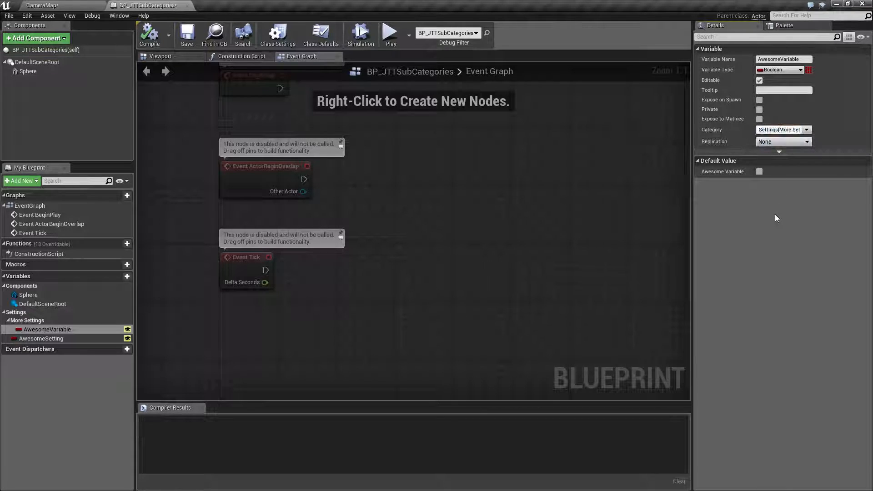
pyautogui.moveTo(769, 205)
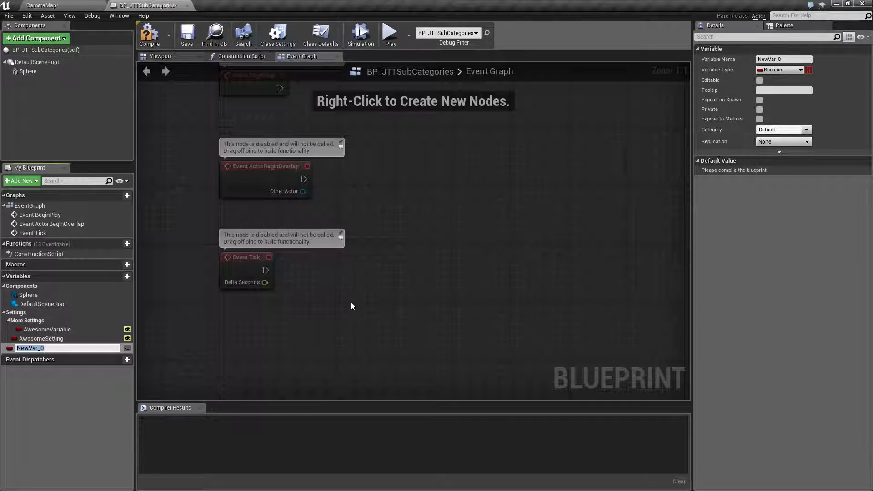
# - Add an editable Boolean EvenMoreAwesome in category Settings|Secondary Settings and compile
pyautogui.write('EvenMoreAwesome')
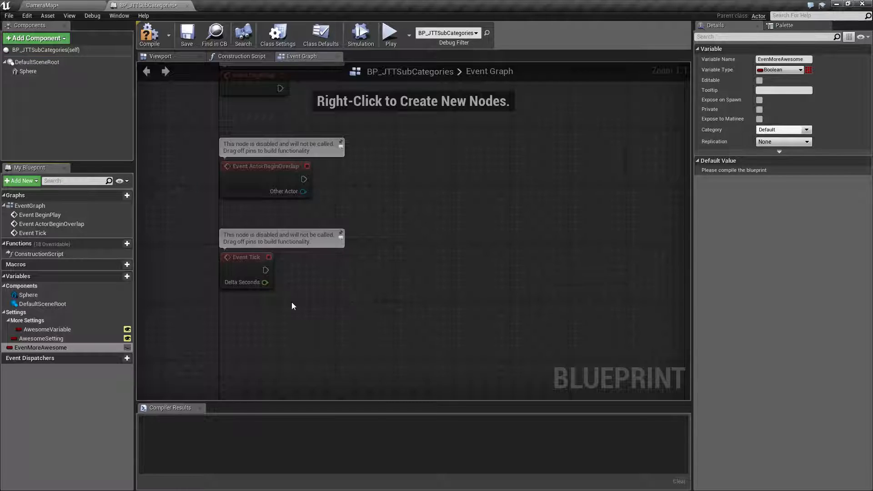
pyautogui.click(780, 129)
pyautogui.write('Settings|M')
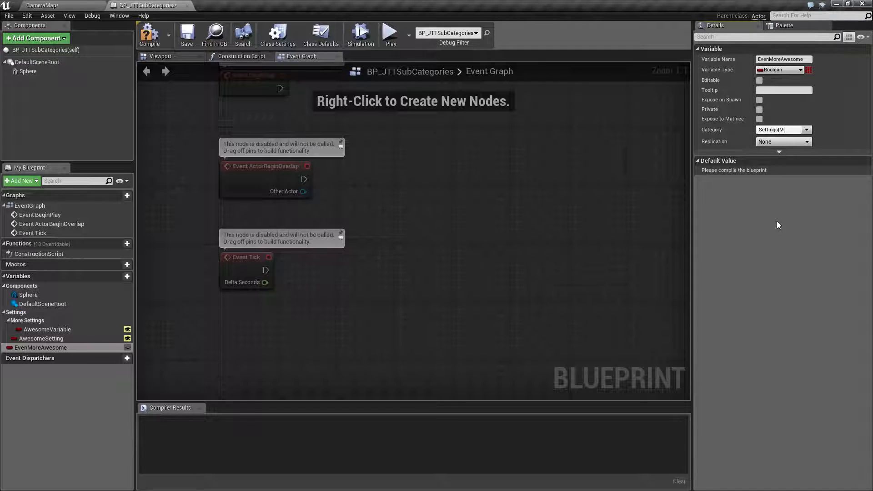
pyautogui.press('Backspace')
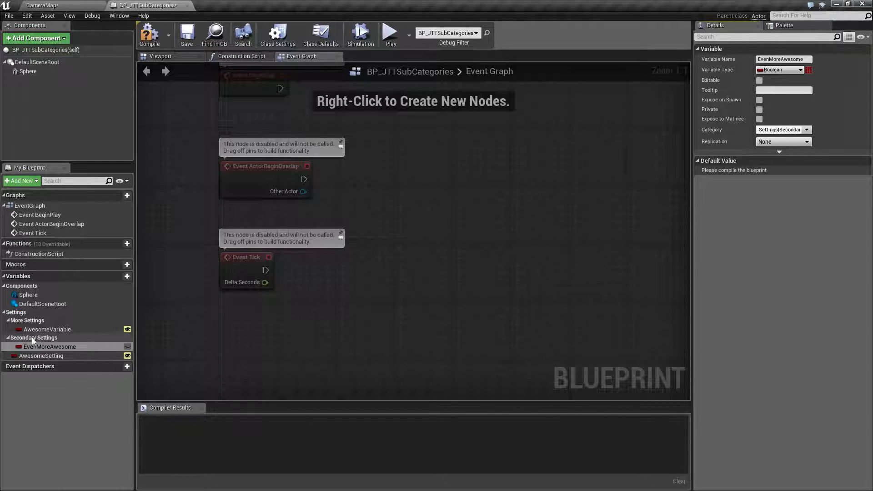
pyautogui.moveTo(128, 347)
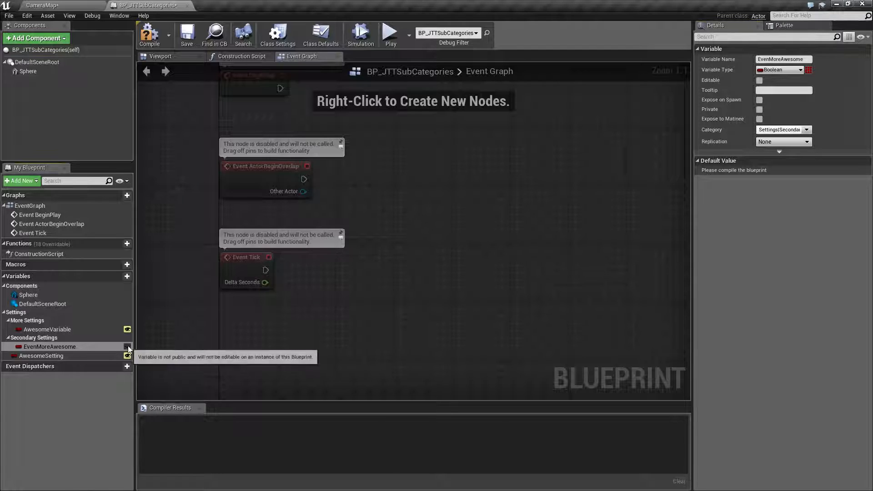
pyautogui.click(149, 35)
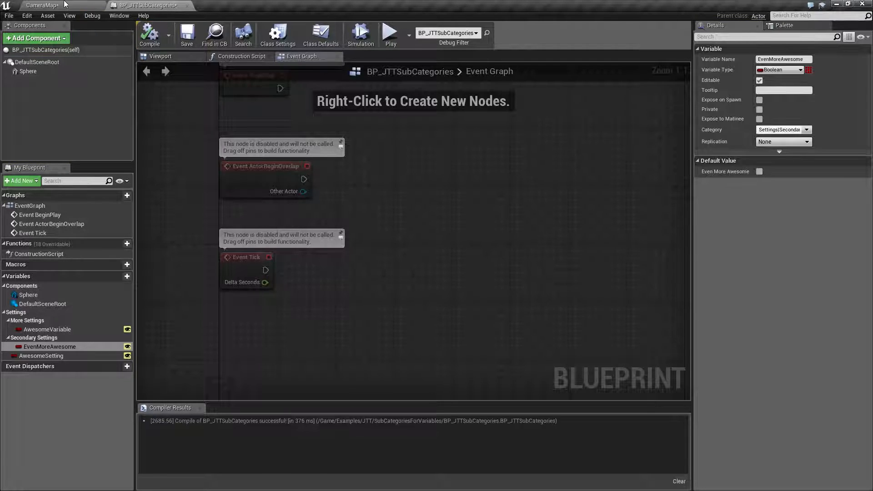
pyautogui.click(39, 5)
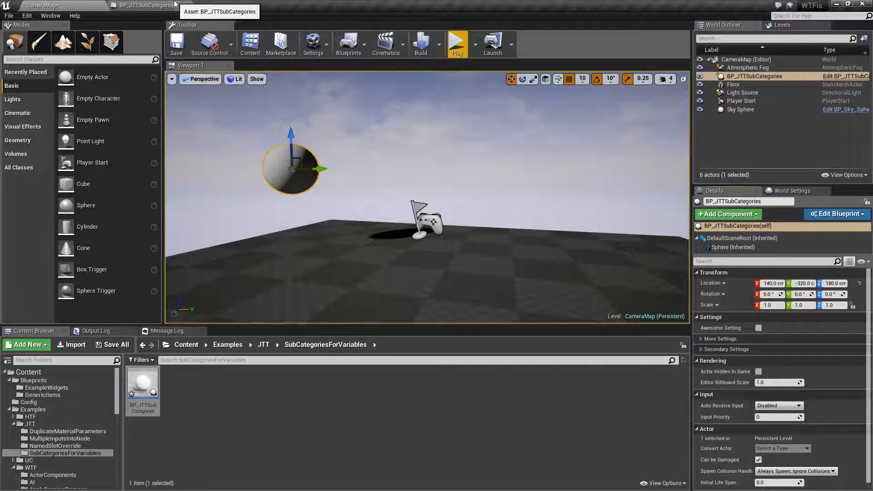
# - Return to the Blueprint editor tab to view EvenMoreAwesome's Settings | Secondary Settings category
pyautogui.click(146, 5)
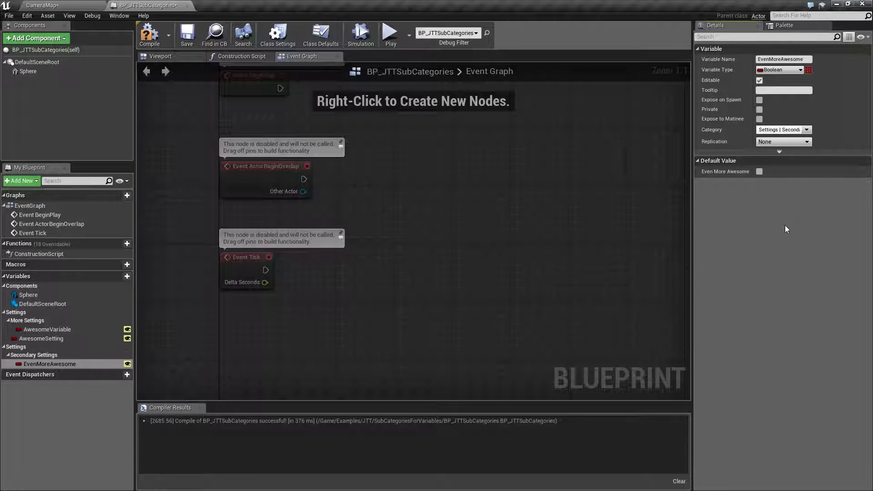
pyautogui.moveTo(33, 354)
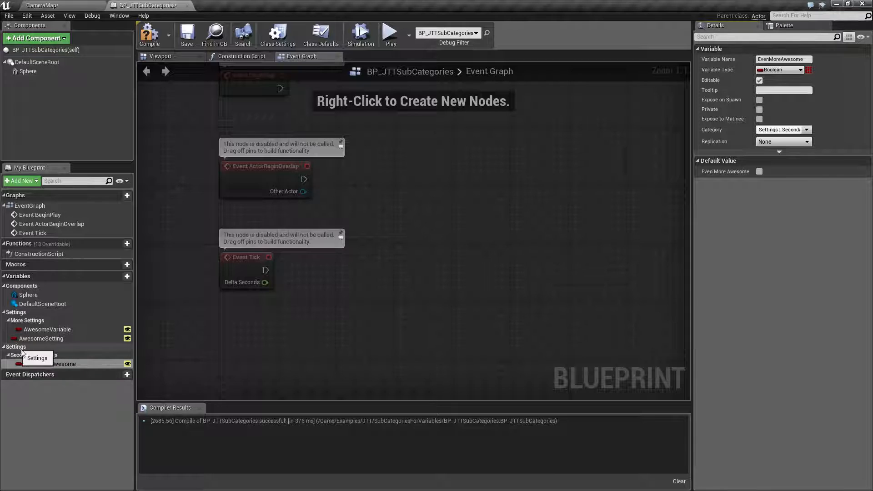